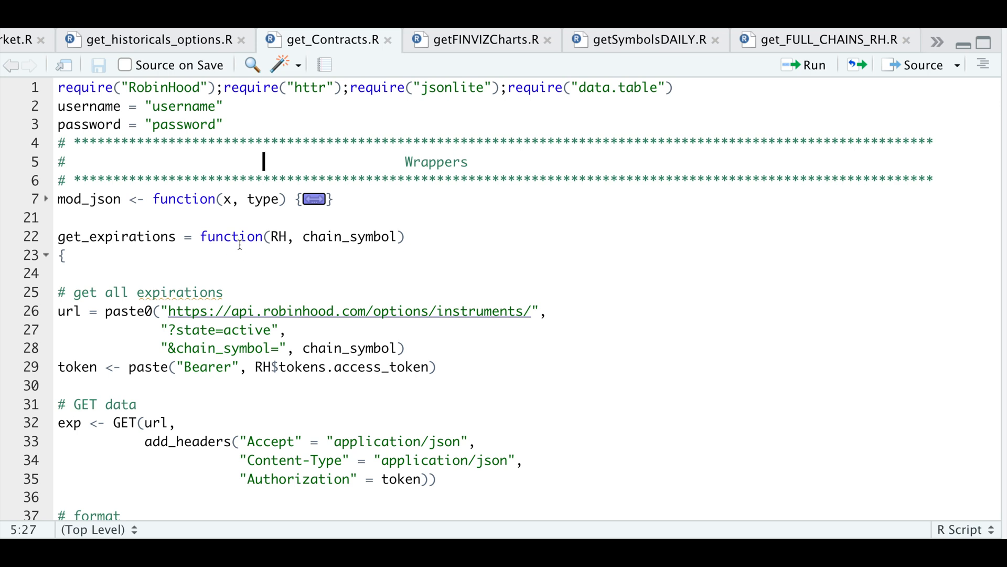
pyautogui.moveTo(299, 250)
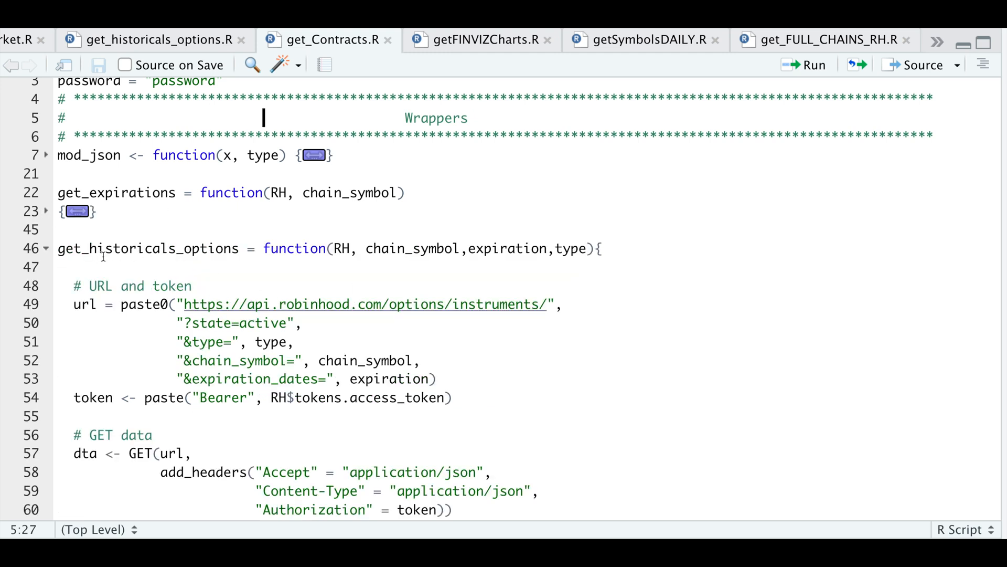
pyautogui.moveTo(327, 279)
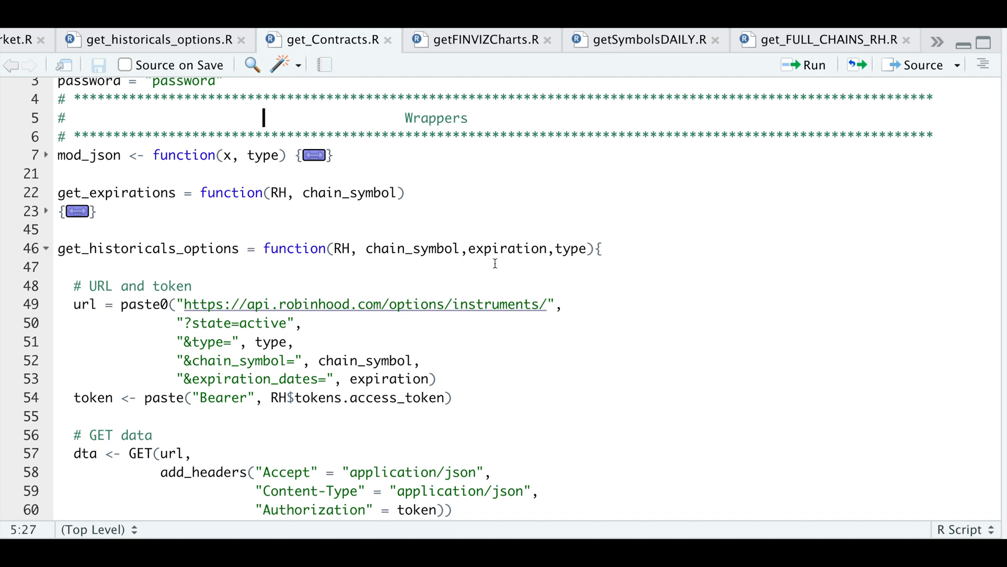
pyautogui.moveTo(577, 265)
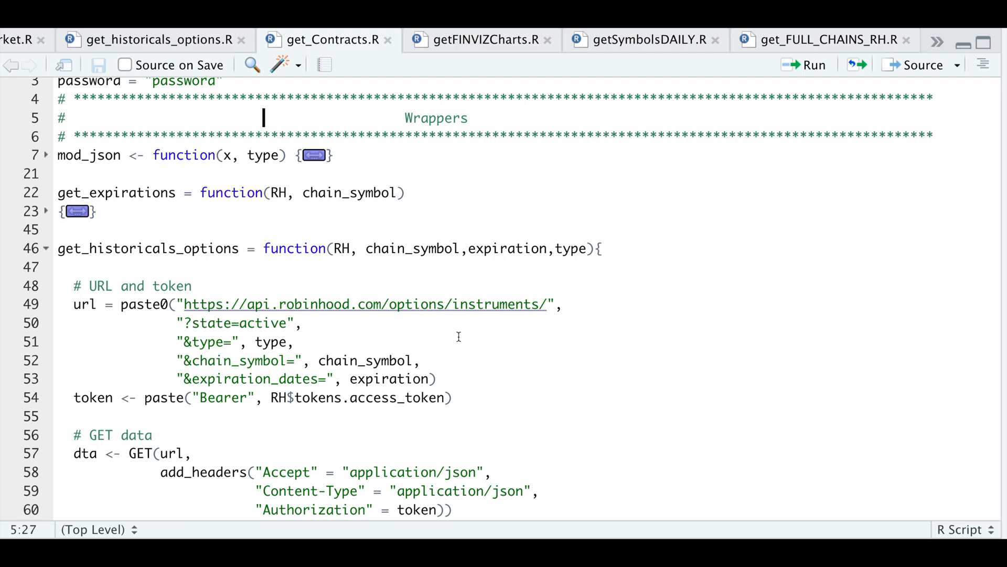
# Scroll down to the get_historicals_options function below the collapsed get_expirations.
pyautogui.scroll(-3)
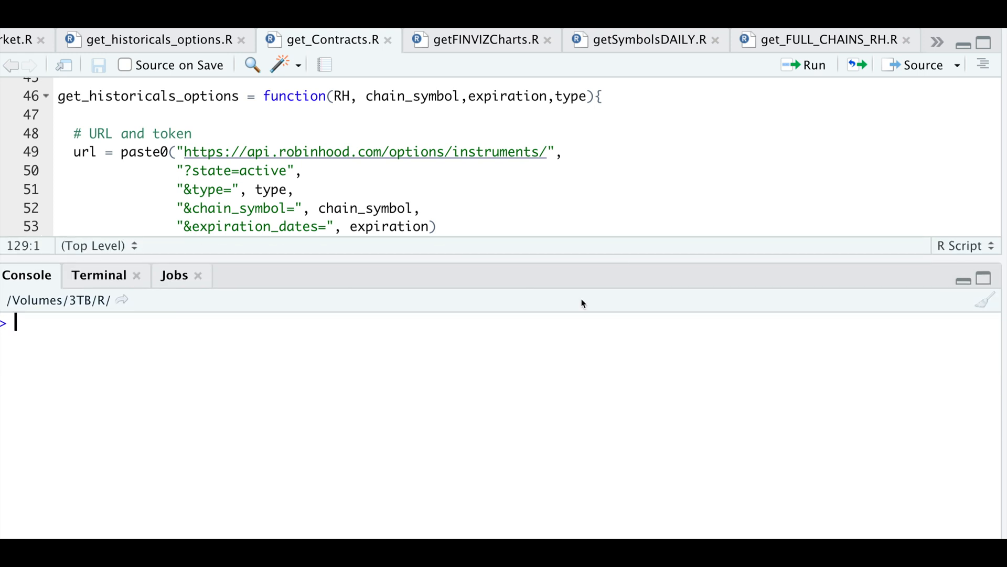
# Enter console test values chain_symbol = "TSLA", expiration 2021-03-12 and type = "call".
pyautogui.write('chain_')
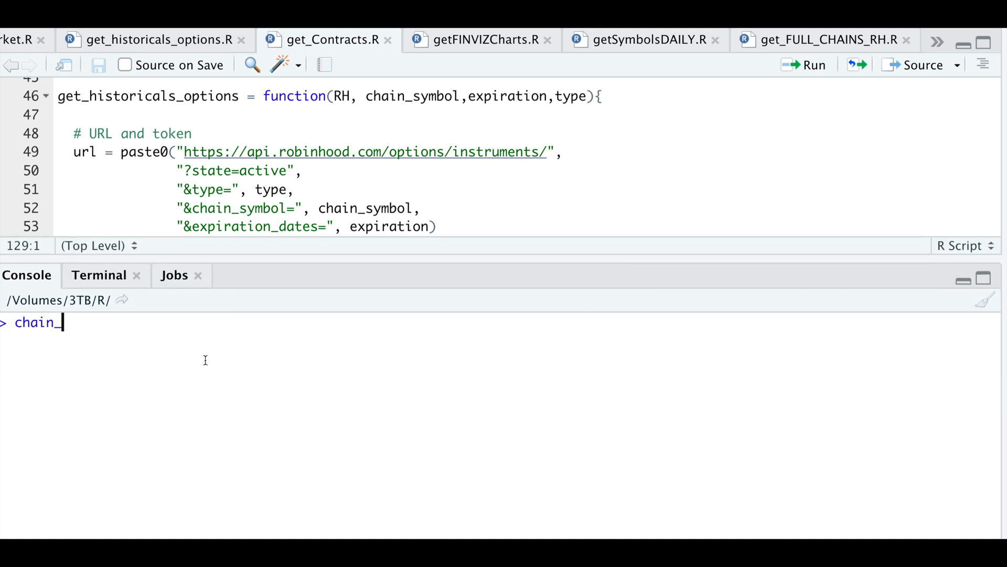
pyautogui.write('symbol =')
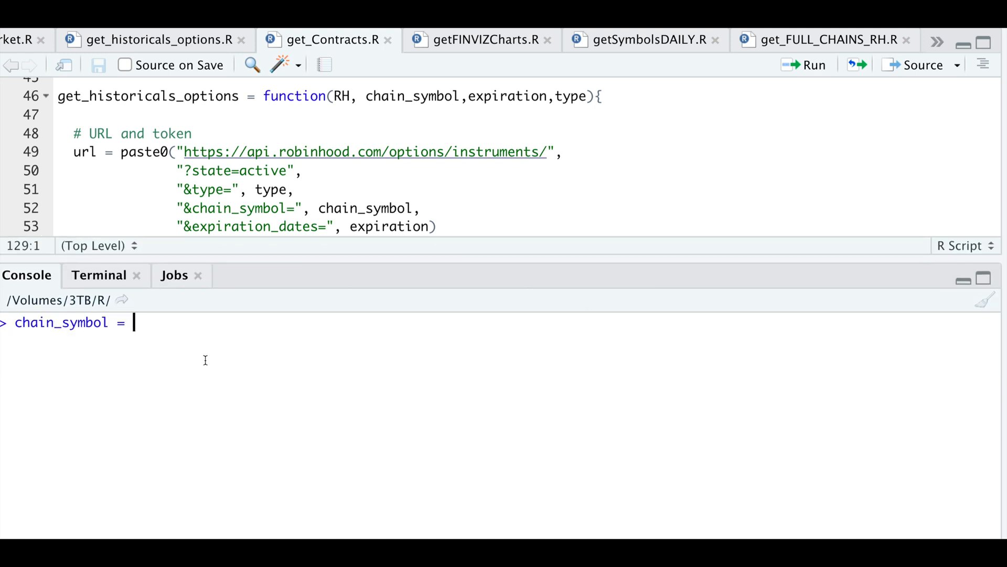
pyautogui.write('"TSLA"')
pyautogui.write('expiration = "')
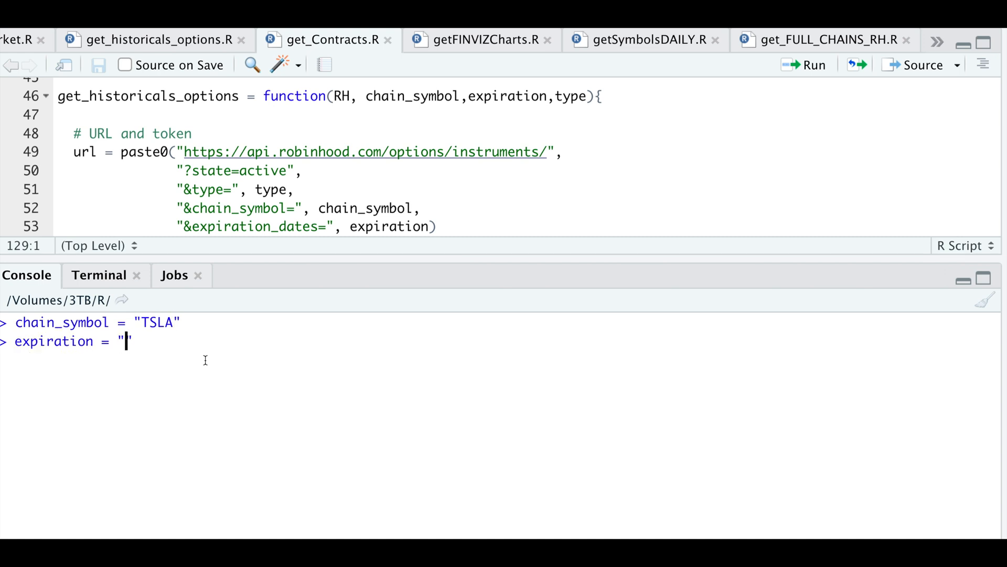
pyautogui.write('2021-')
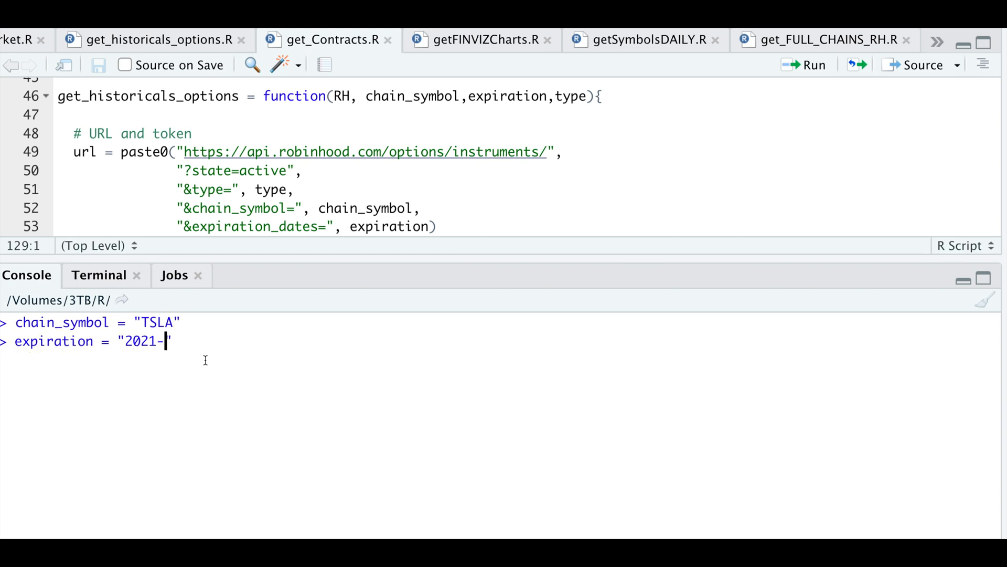
pyautogui.write('03-1')
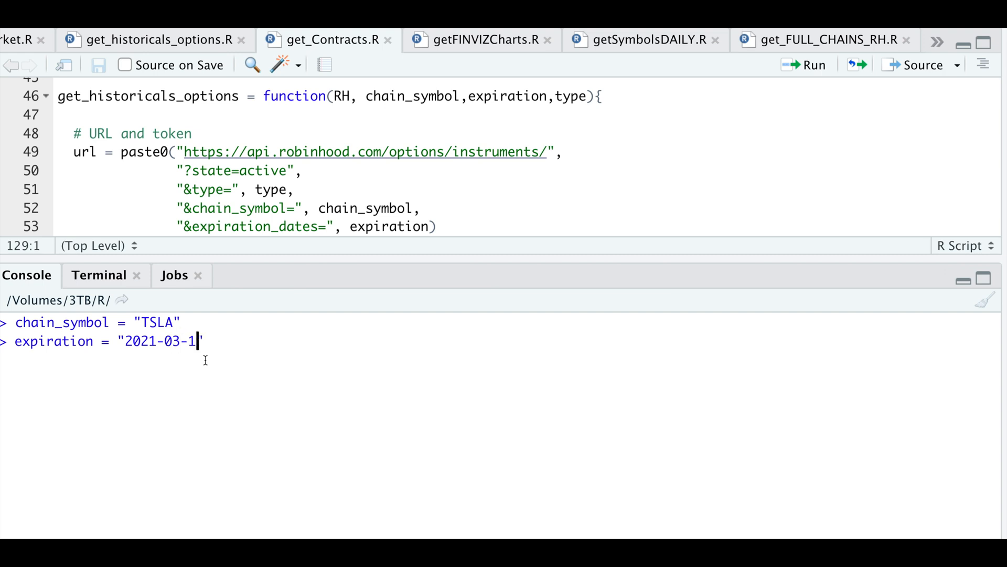
pyautogui.write('2')
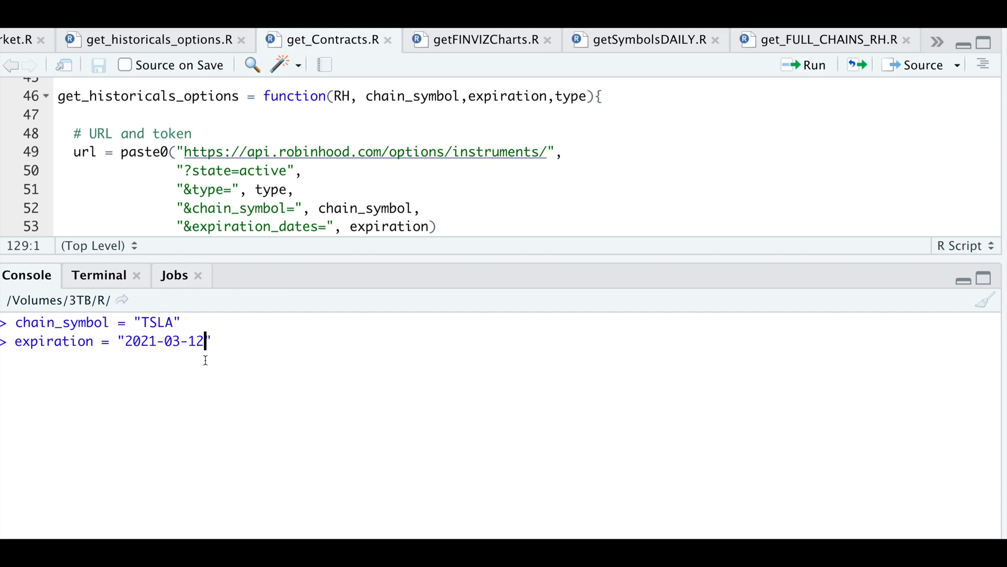
pyautogui.write('type')
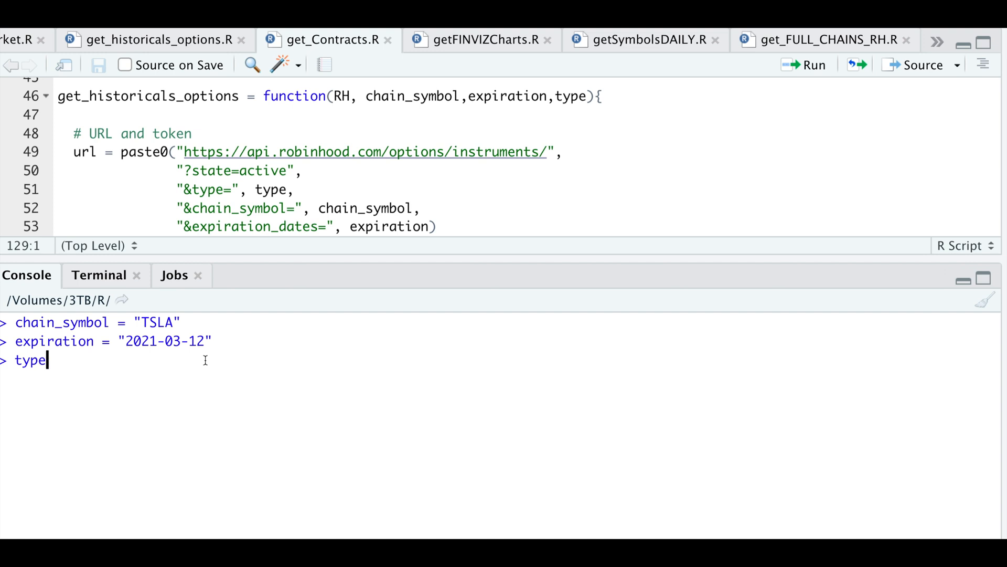
pyautogui.write('= "c"')
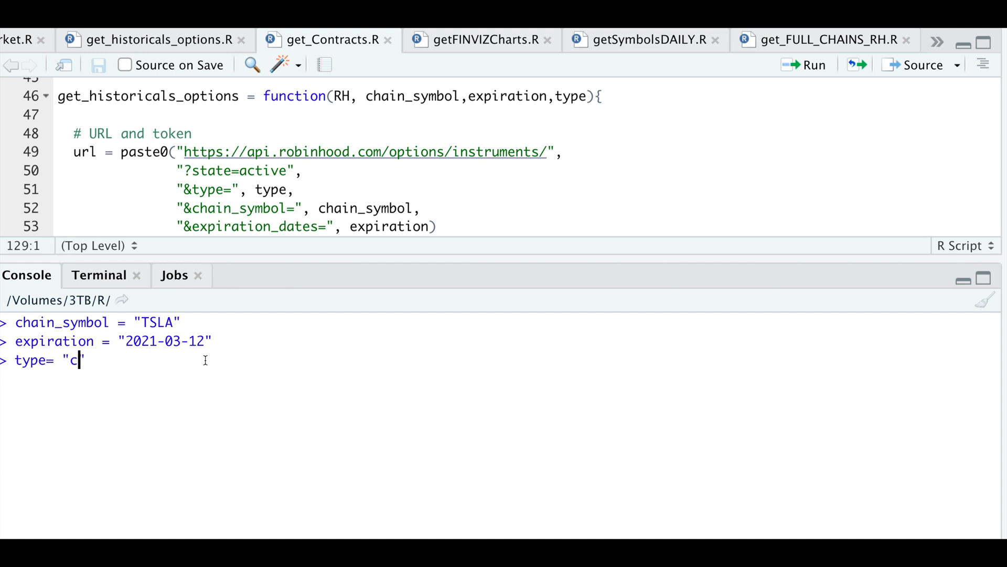
pyautogui.write('all"')
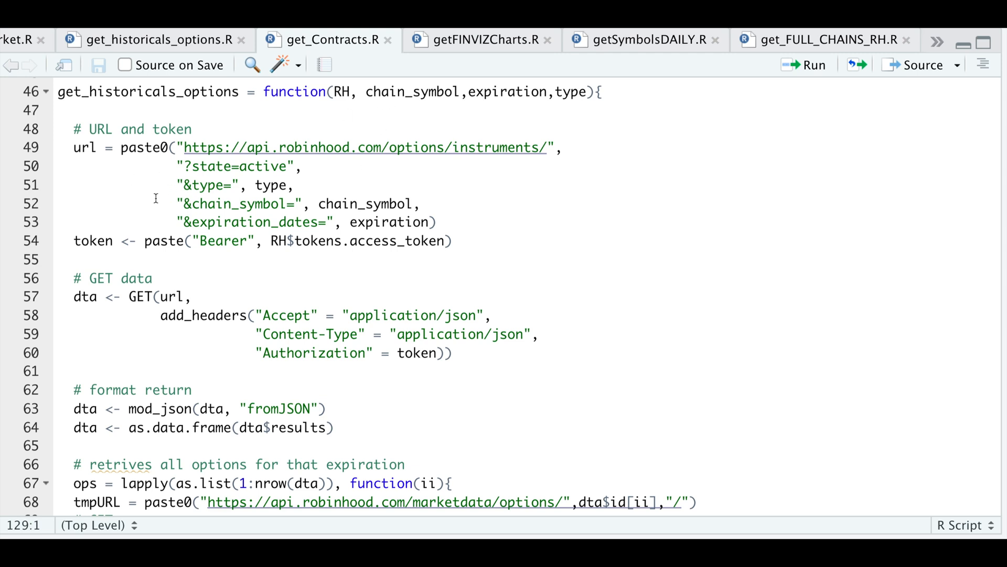
pyautogui.moveTo(272, 180)
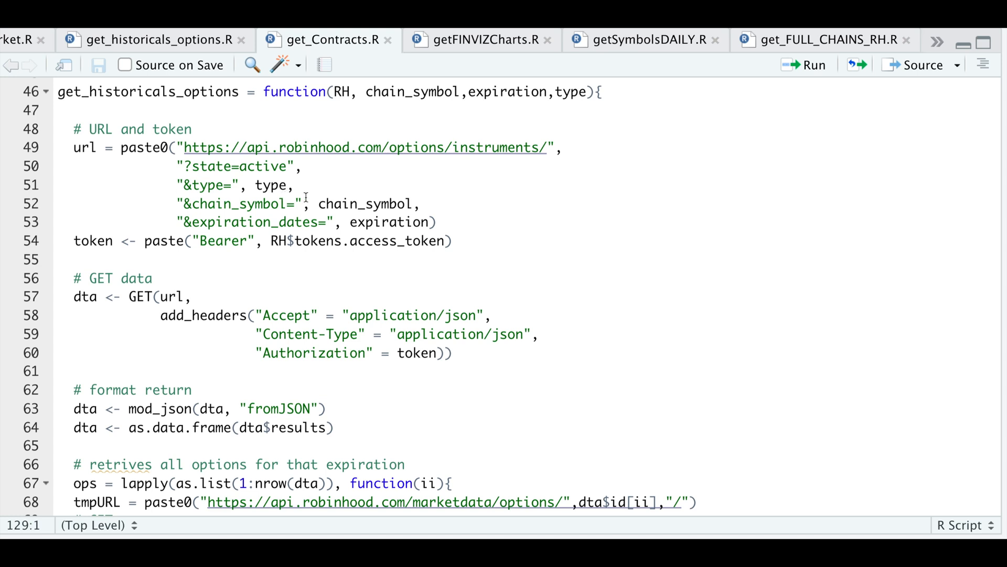
pyautogui.moveTo(337, 215)
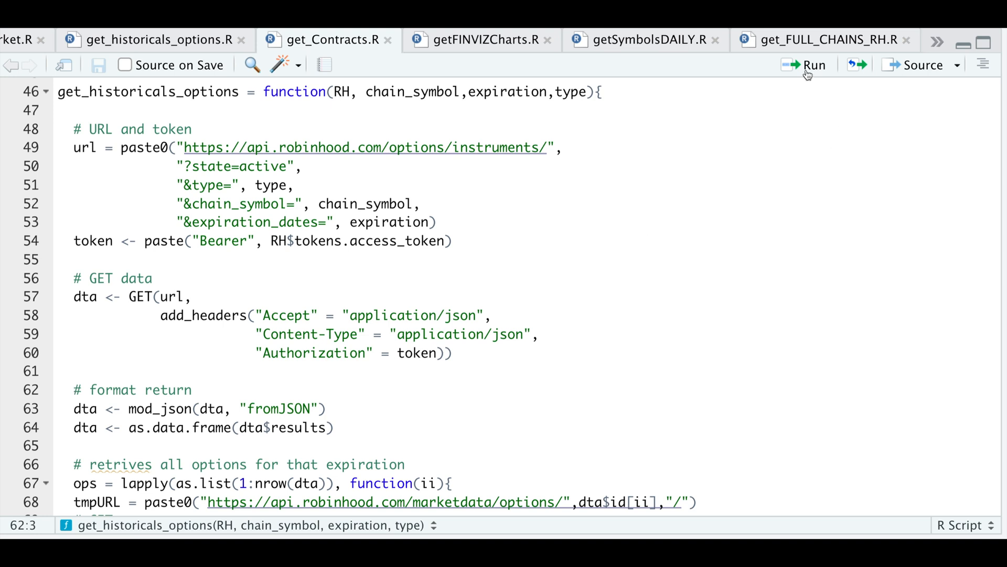
# Scroll through the dta table of TSLA 2021-03-12 call contracts.
pyautogui.scroll(-3)
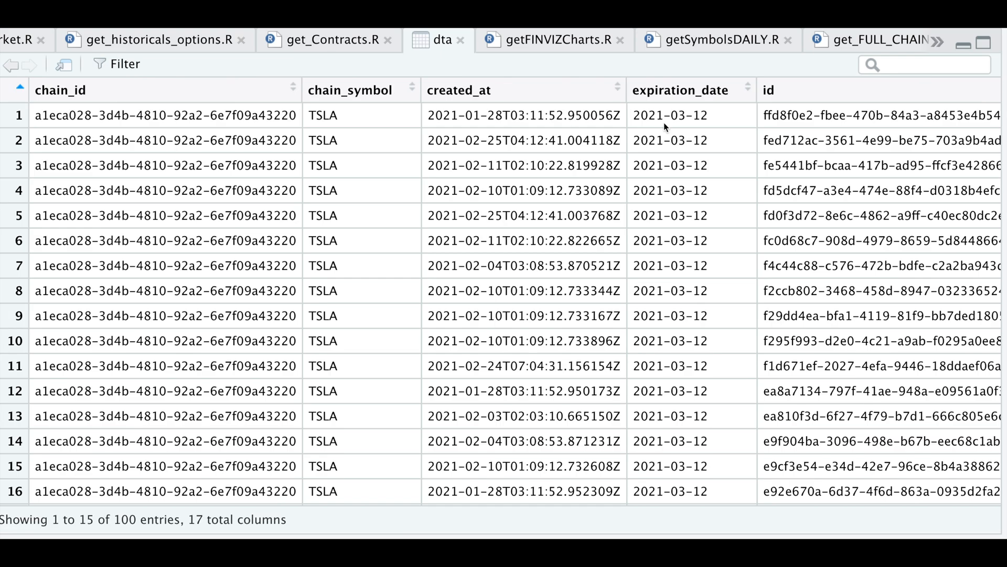
pyautogui.moveTo(688, 179)
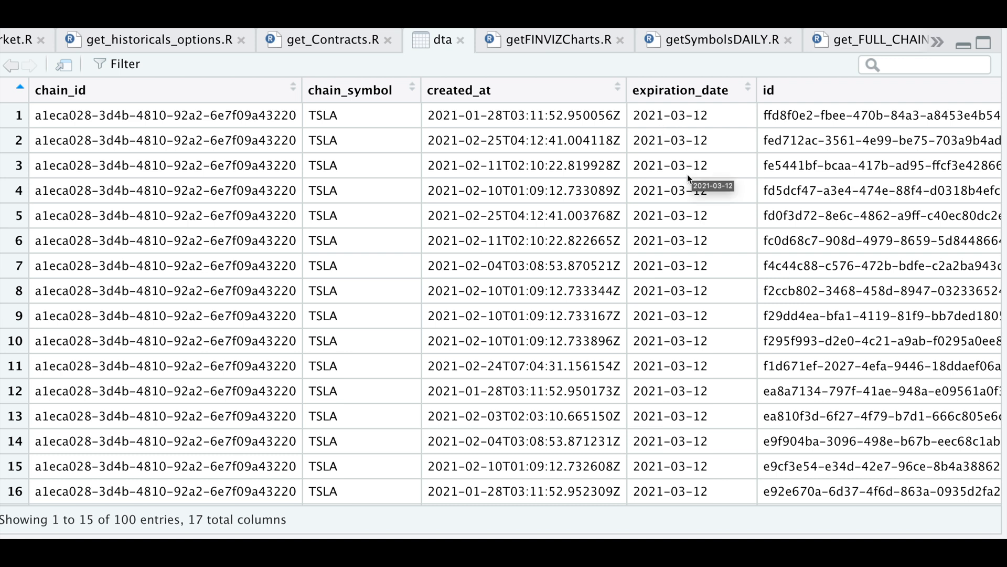
pyautogui.moveTo(115, 529)
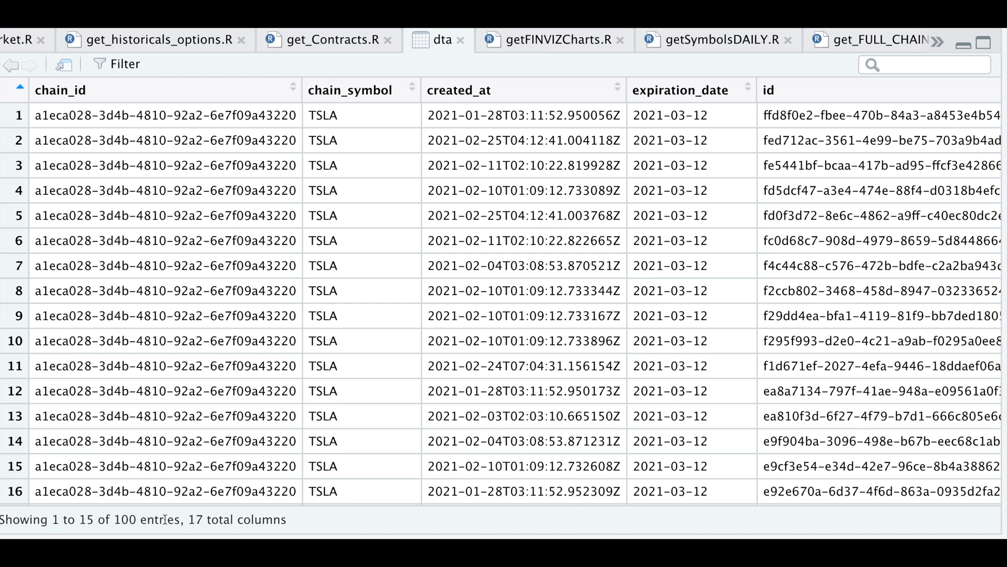
pyautogui.moveTo(607, 331)
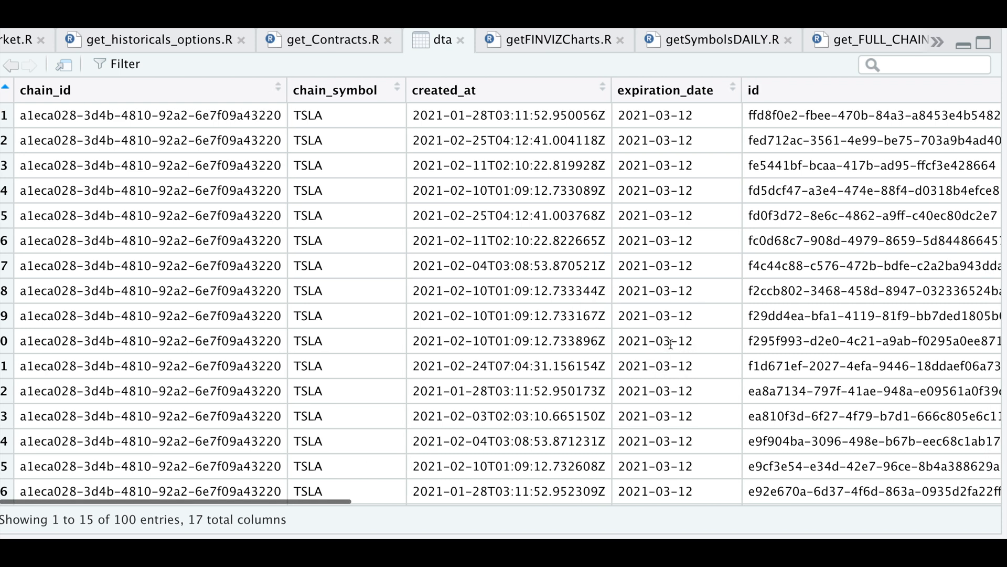
pyautogui.hscroll(3)
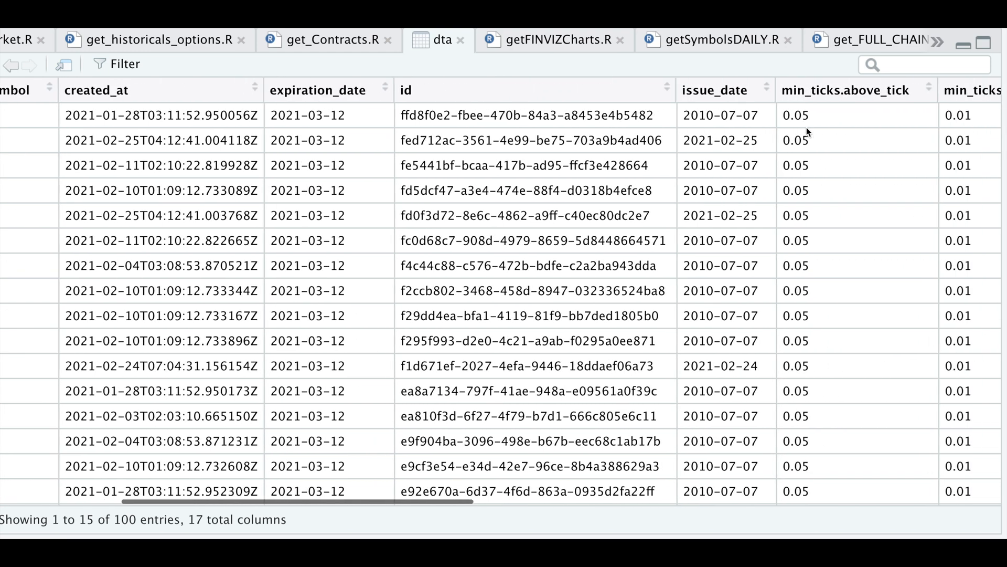
pyautogui.hscroll(3)
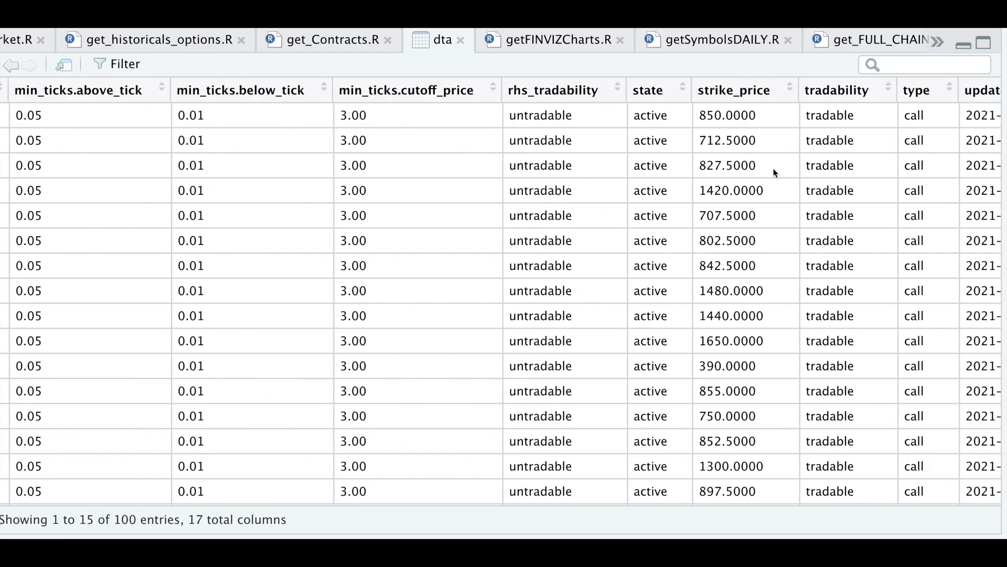
pyautogui.moveTo(938, 122)
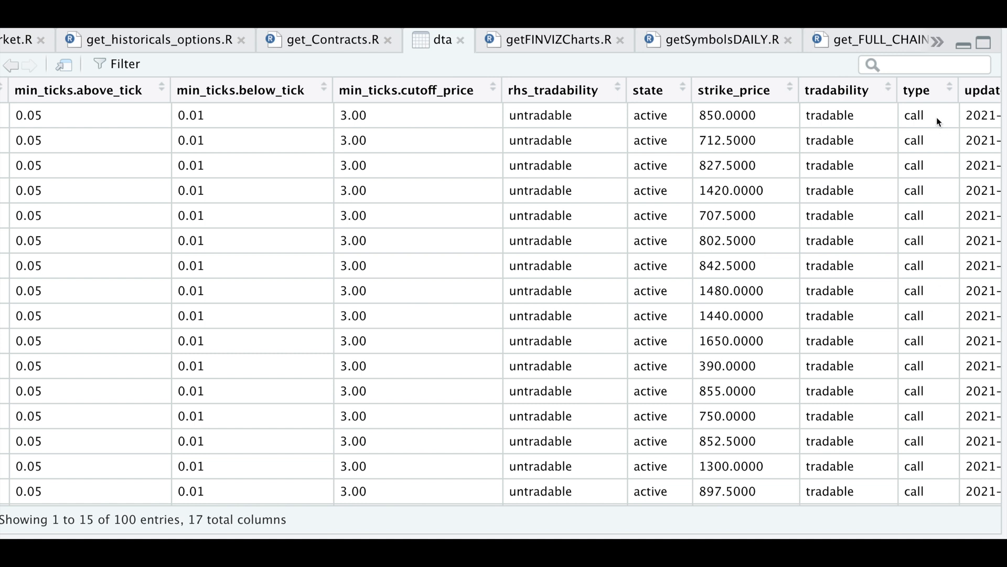
pyautogui.moveTo(921, 460)
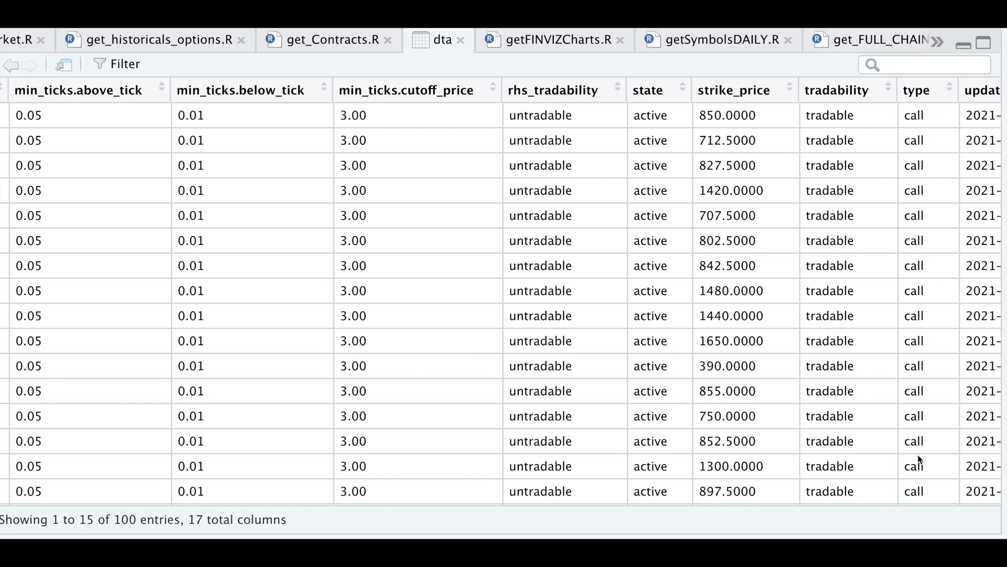
# Review the get_historicals_options code in get_Contracts.R, then show the ops data frame of market data.
pyautogui.click(327, 40)
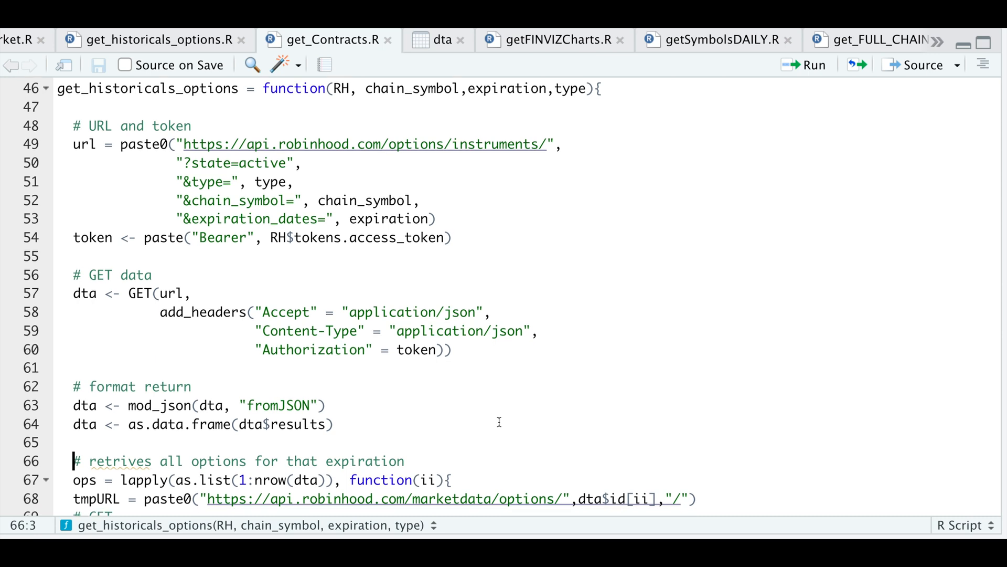
pyautogui.scroll(-3)
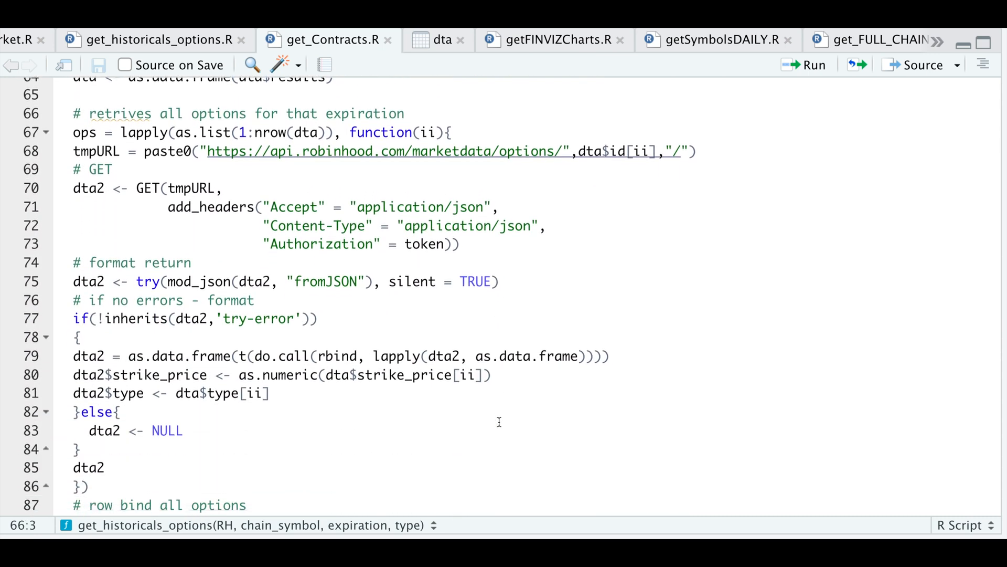
pyautogui.moveTo(649, 164)
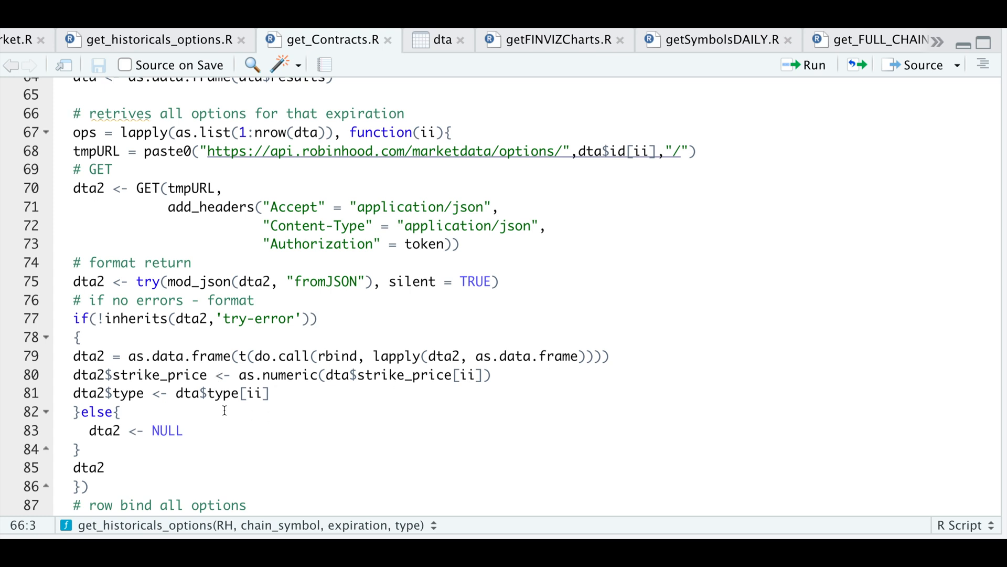
pyautogui.moveTo(515, 303)
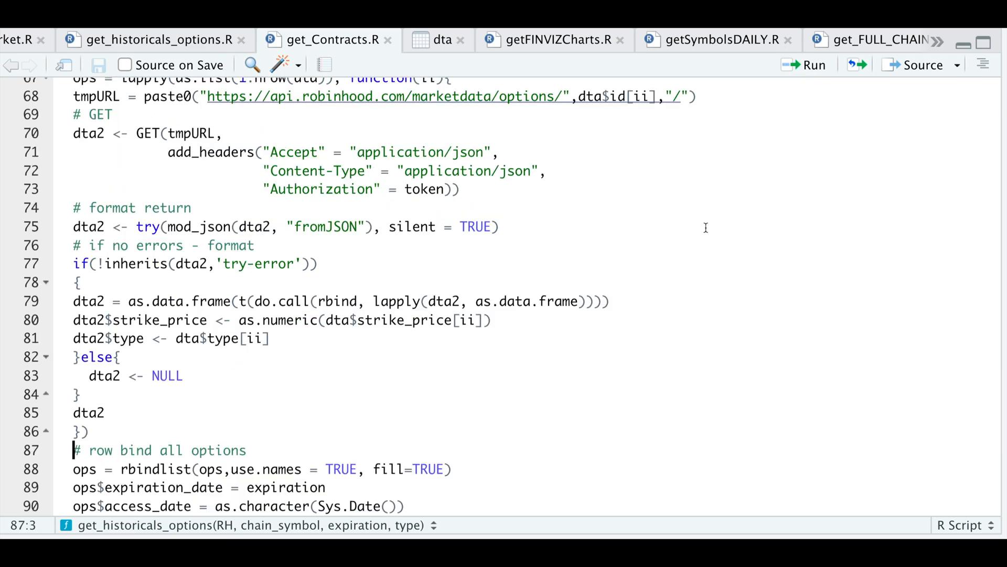
pyautogui.moveTo(754, 148)
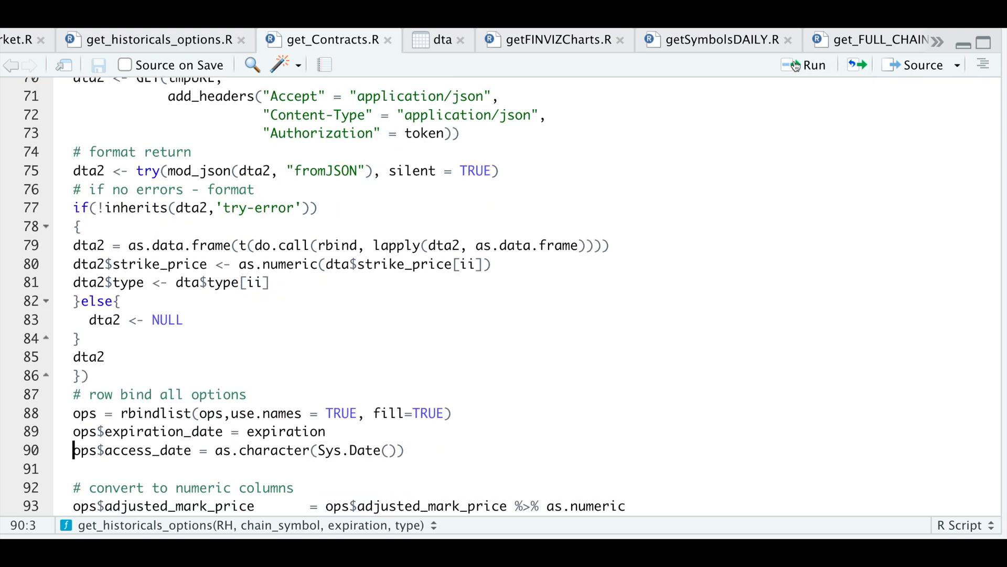
pyautogui.scroll(-3)
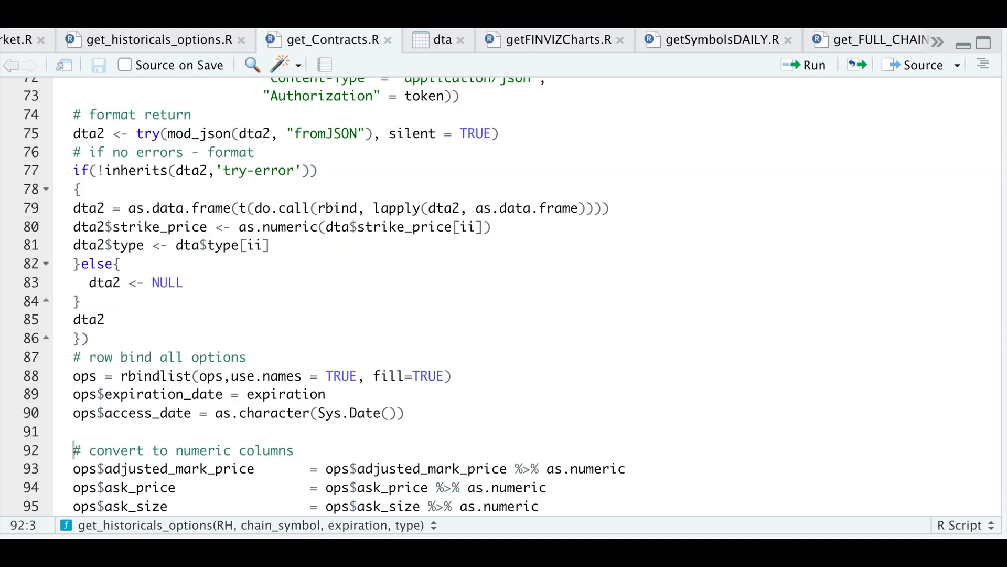
pyautogui.click(440, 39)
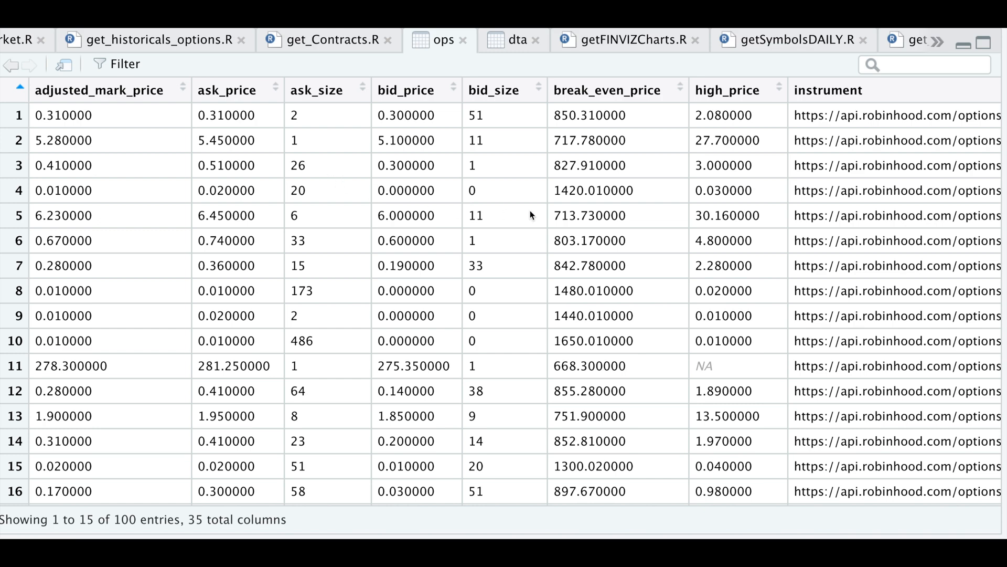
pyautogui.hscroll(3)
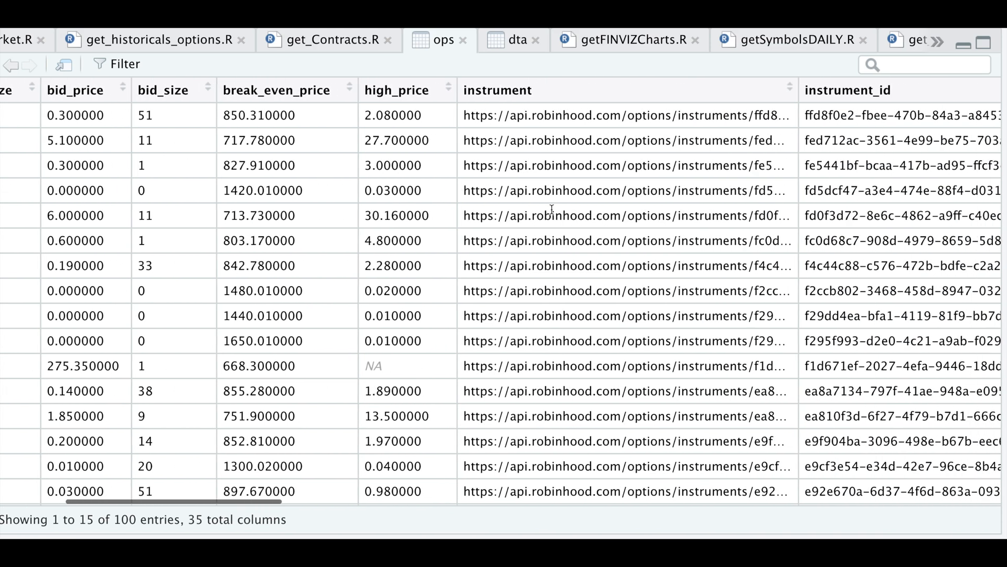
pyautogui.hscroll(3)
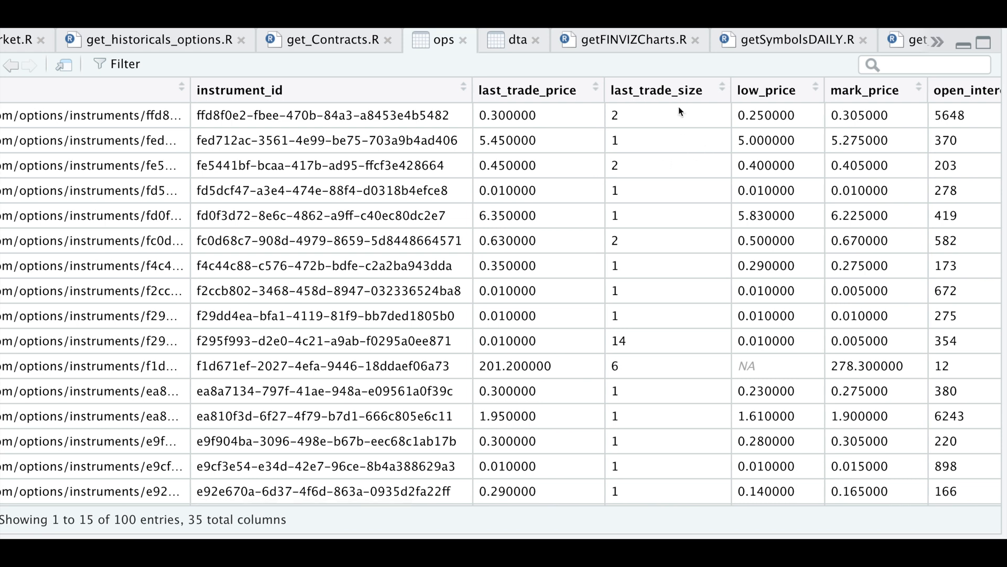
pyautogui.hscroll(3)
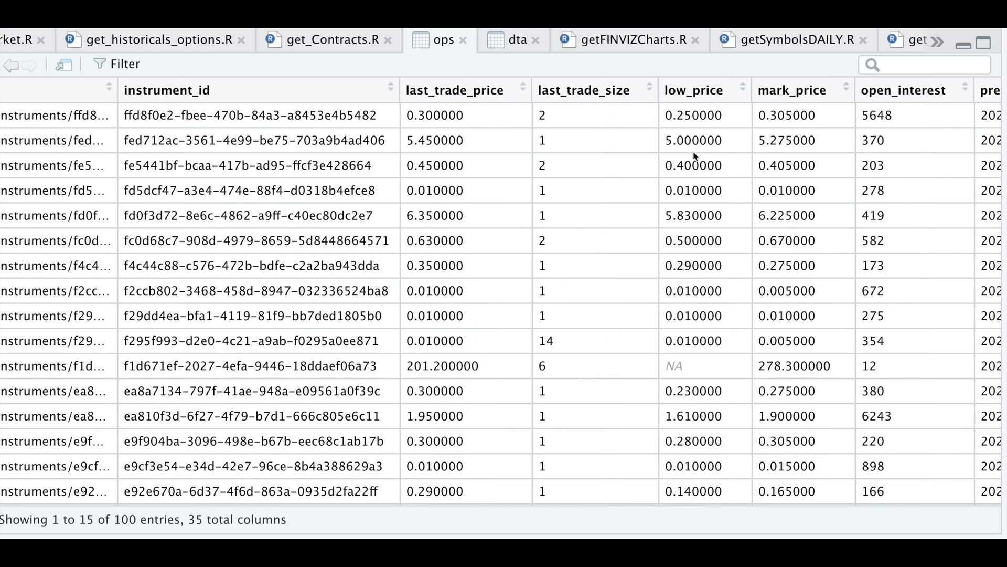
pyautogui.hscroll(3)
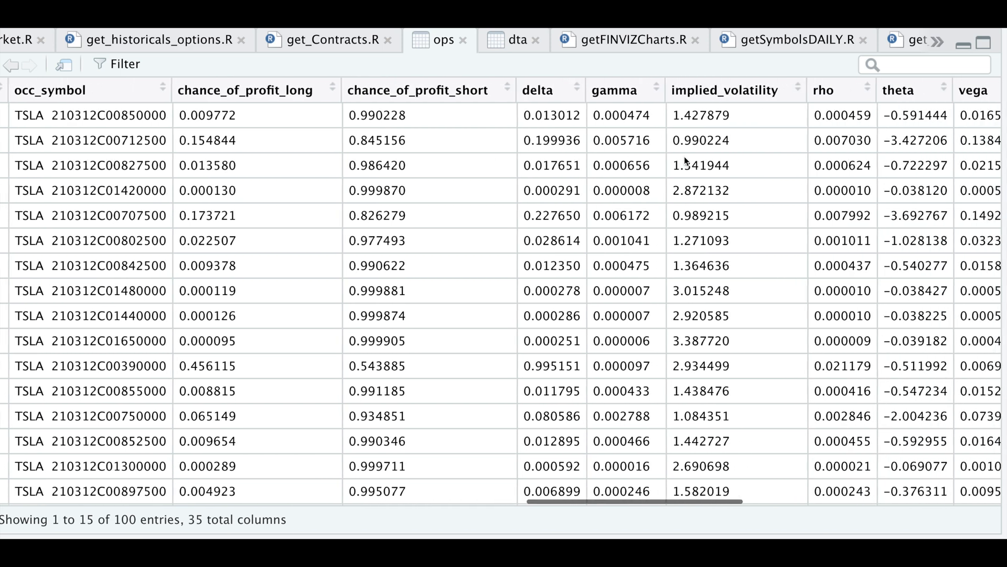
pyautogui.hscroll(3)
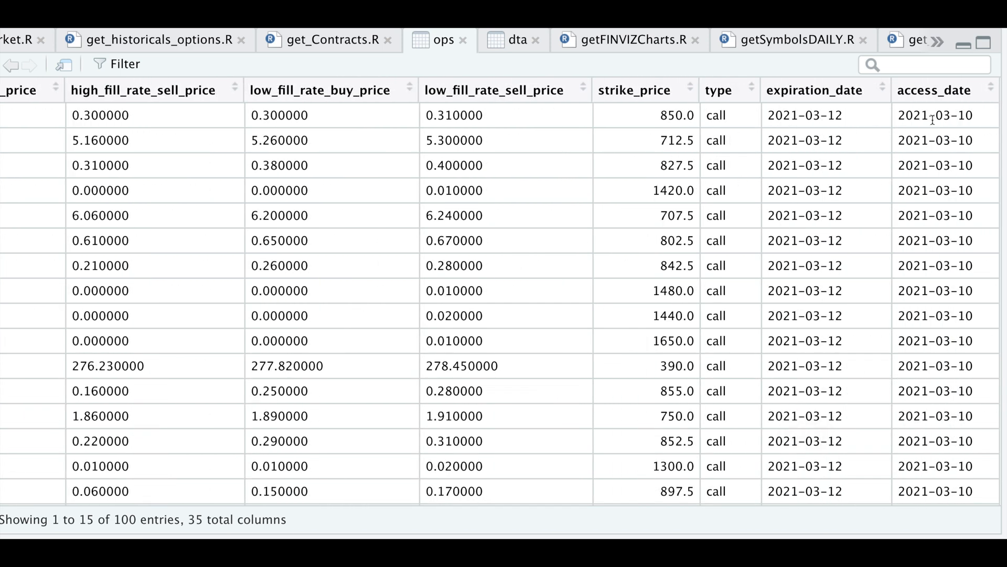
pyautogui.moveTo(923, 296)
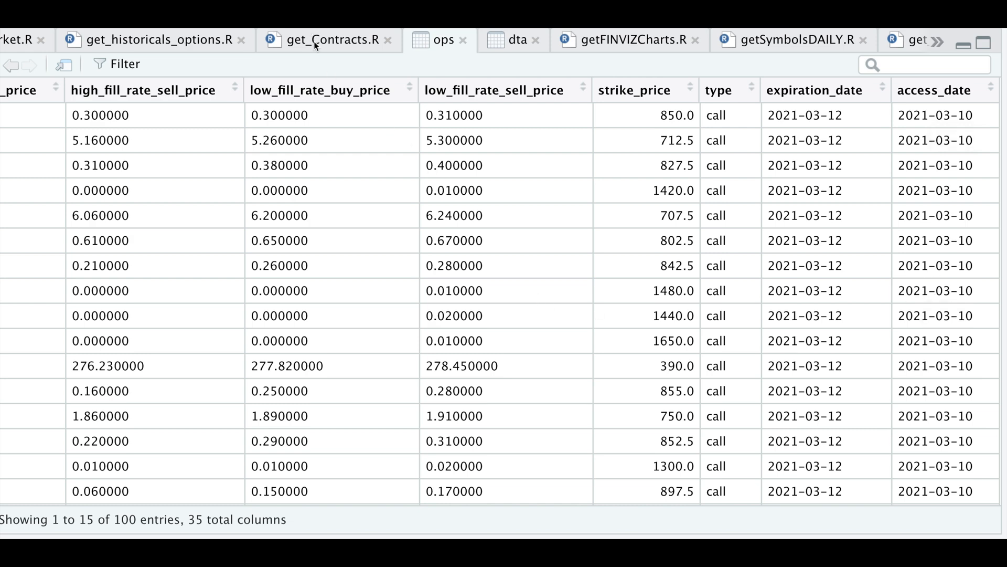
# Run the as.numeric conversions in get_Contracts.R and check the ops table shows decimal prices.
pyautogui.click(324, 40)
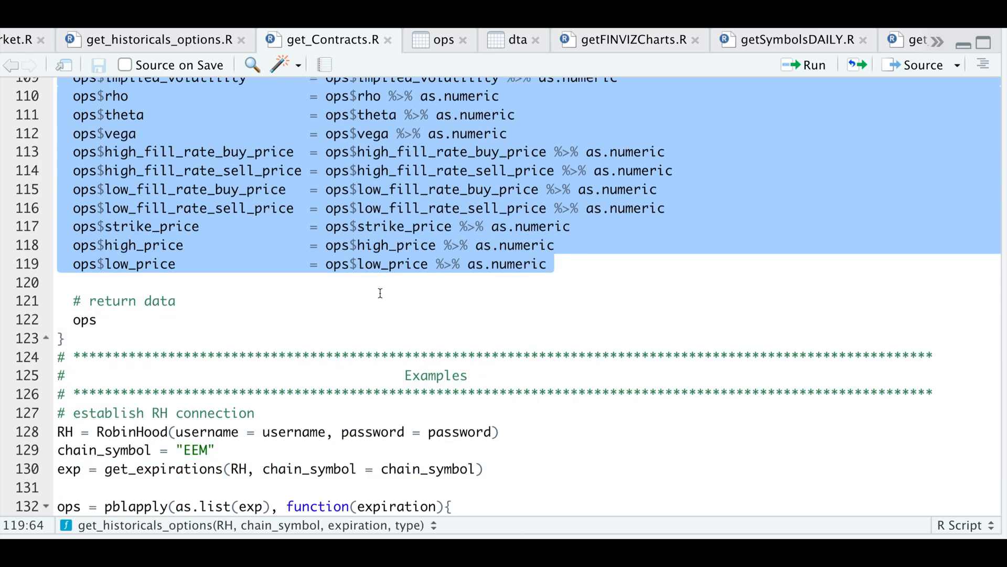
pyautogui.moveTo(120, 392)
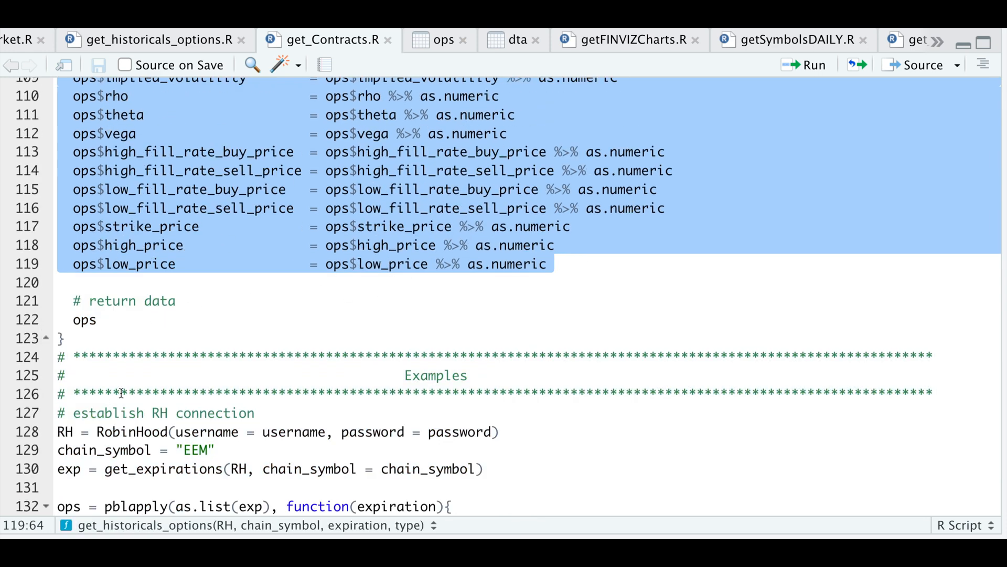
pyautogui.click(440, 39)
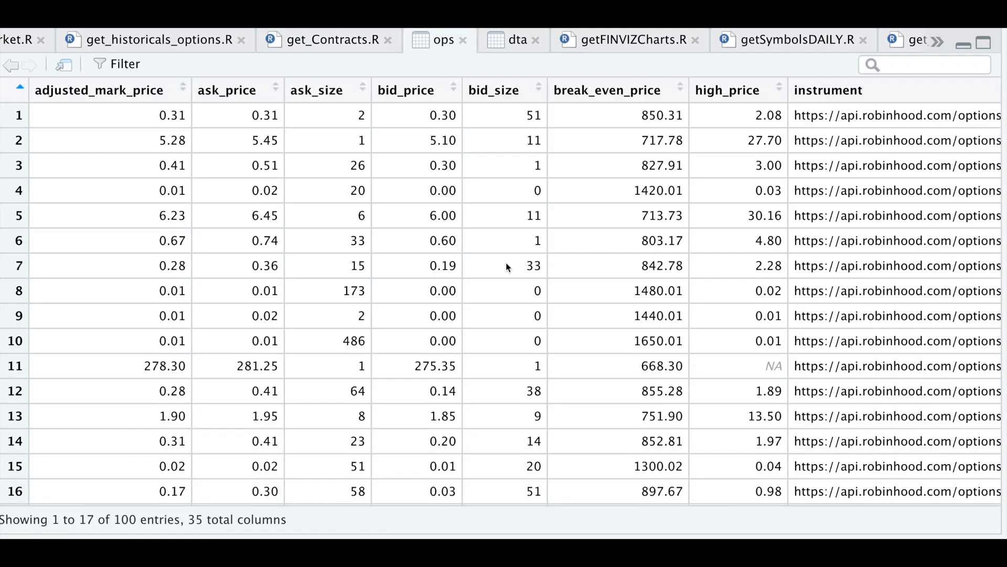
pyautogui.moveTo(334, 242)
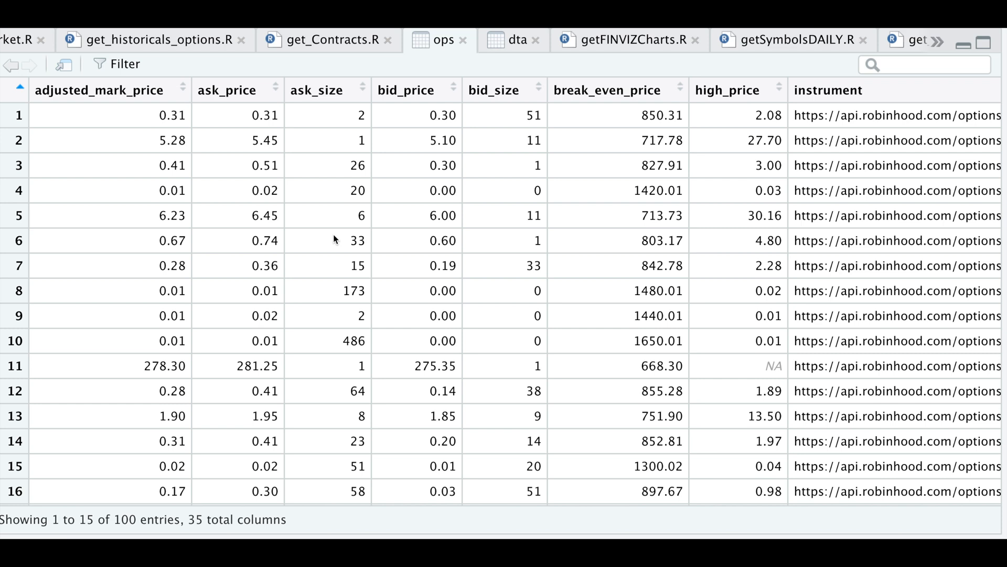
pyautogui.moveTo(334, 44)
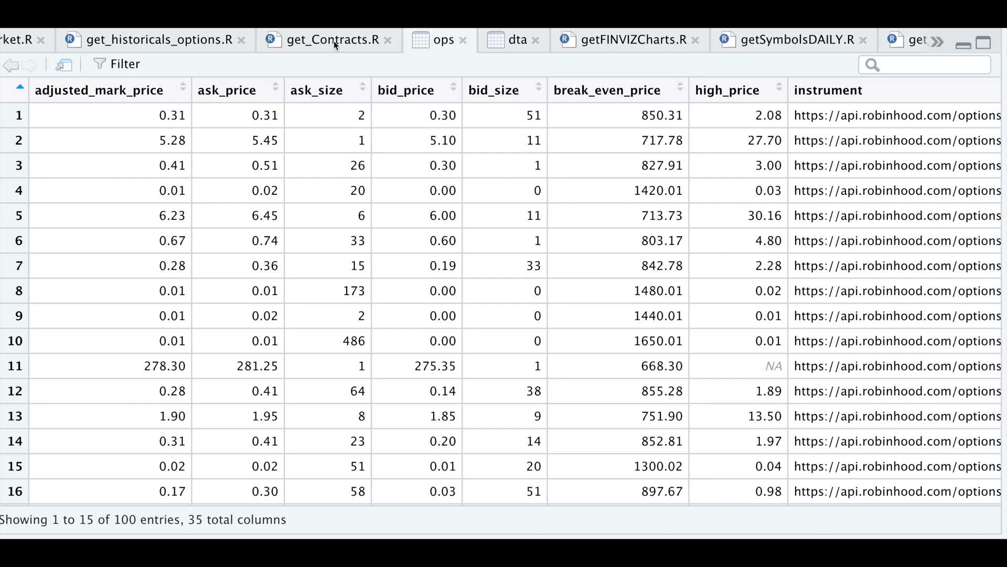
# Back in get_Contracts.R, fold the wrappers to reveal the EEM calls-and-puts example code.
pyautogui.click(328, 40)
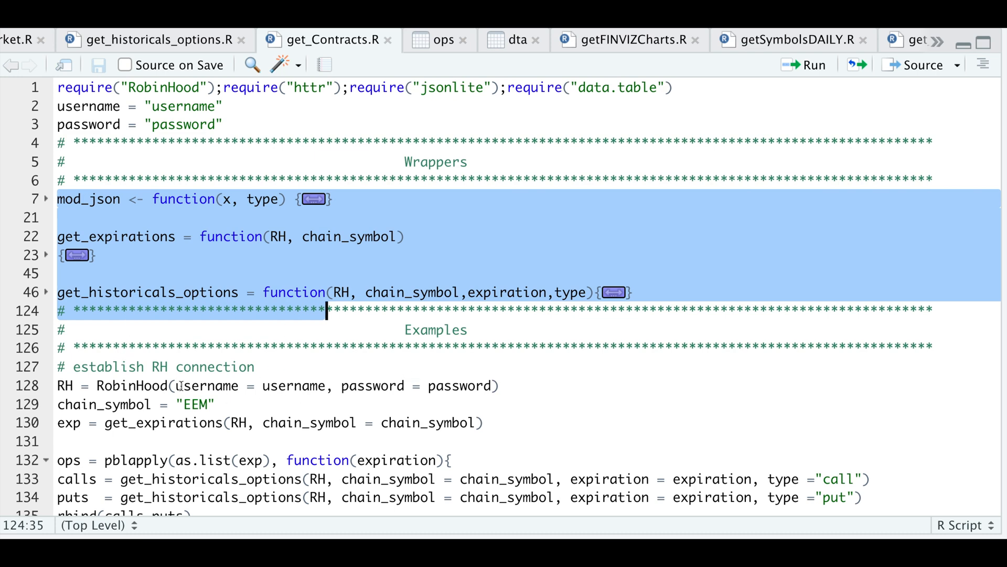
pyautogui.click(119, 385)
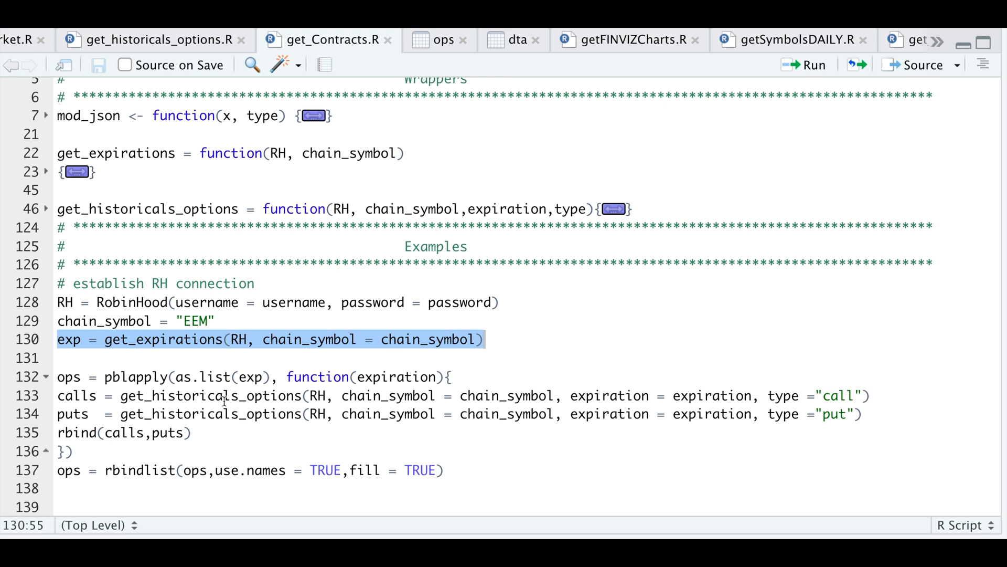
pyautogui.moveTo(256, 385)
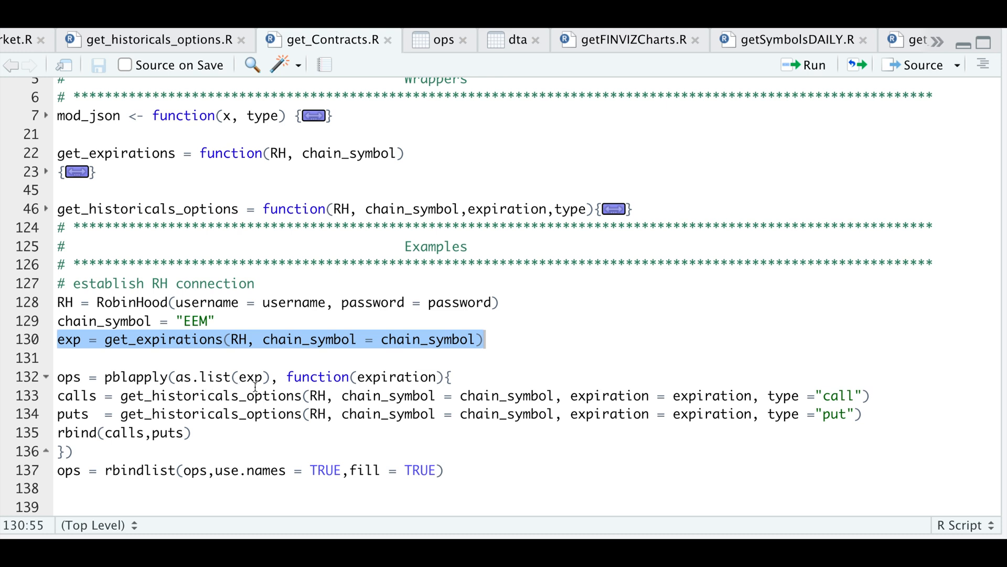
pyautogui.moveTo(274, 439)
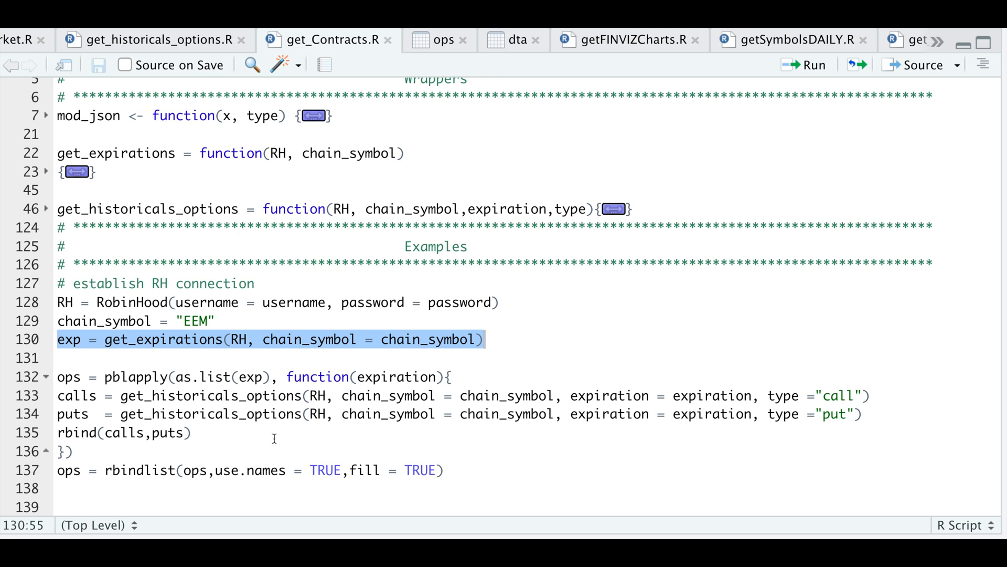
pyautogui.moveTo(839, 425)
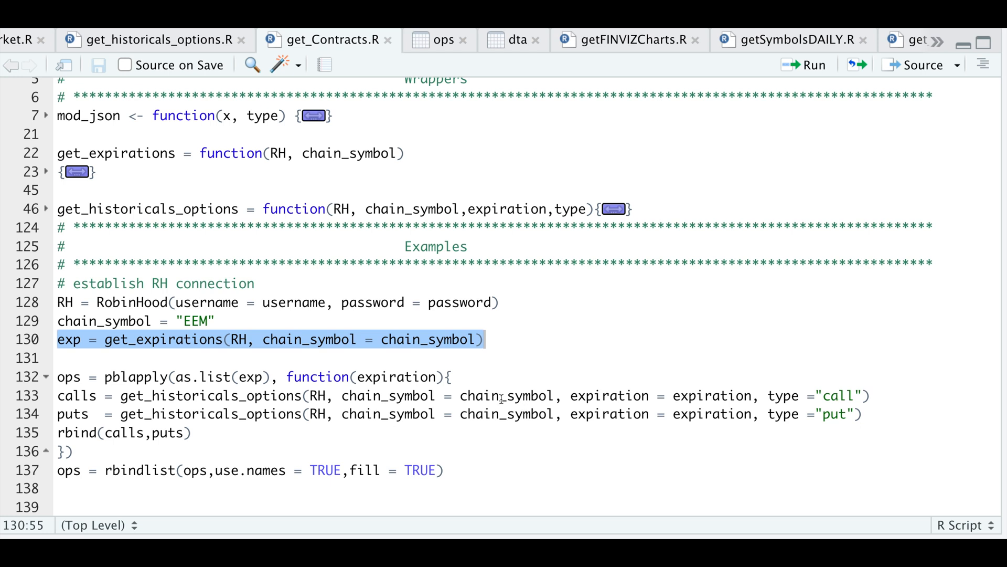
pyautogui.moveTo(749, 432)
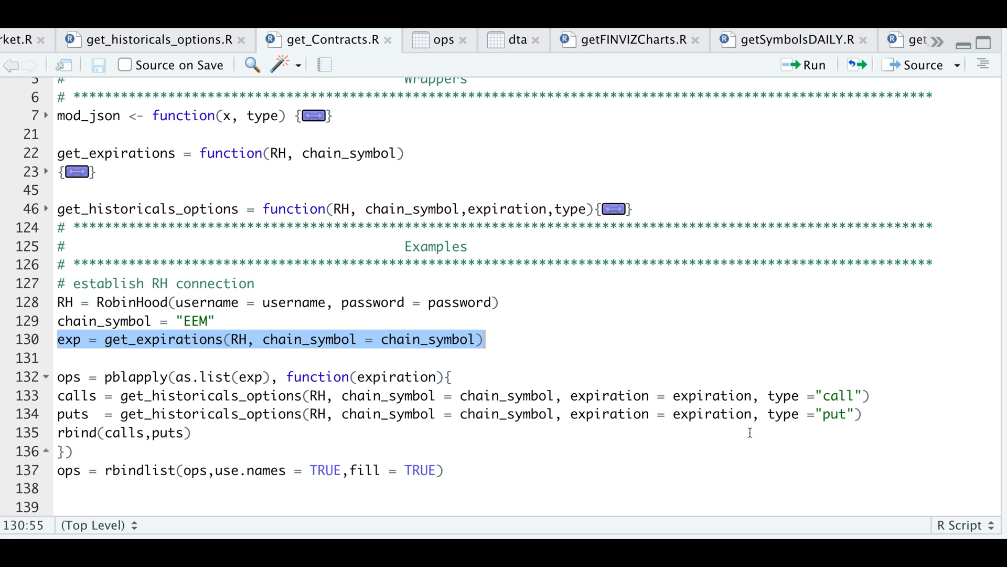
pyautogui.moveTo(722, 396)
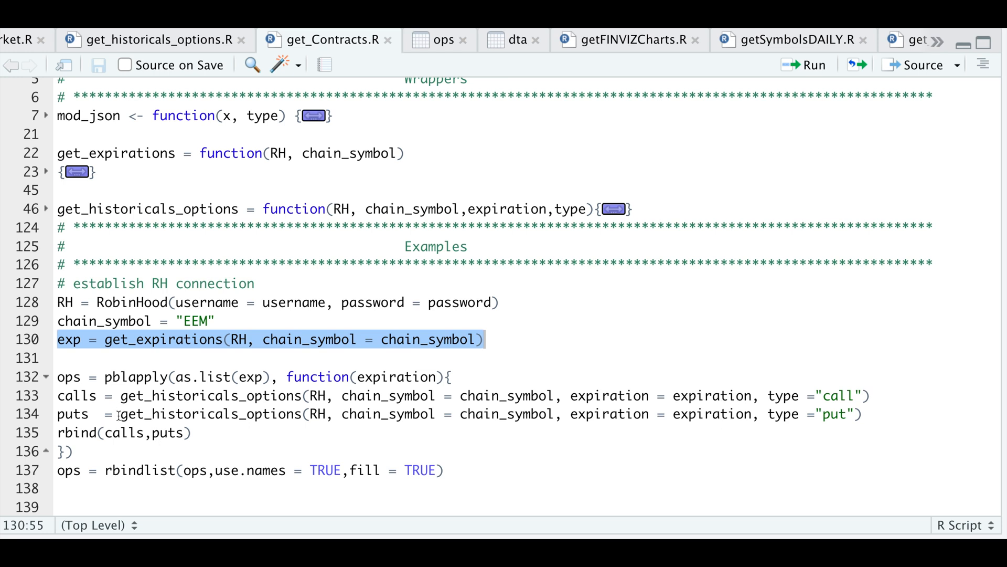
pyautogui.moveTo(249, 442)
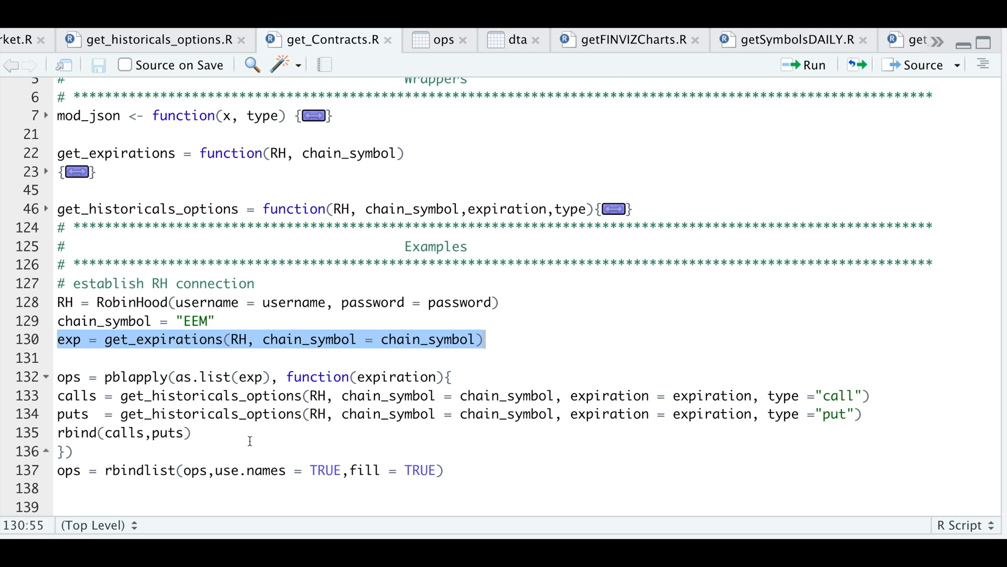
pyautogui.moveTo(242, 469)
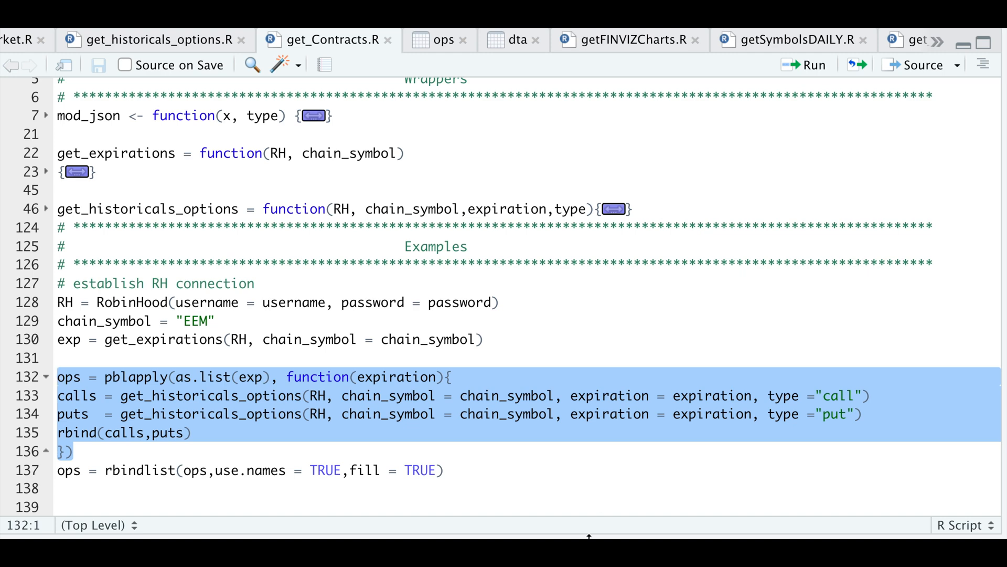
pyautogui.click(812, 64)
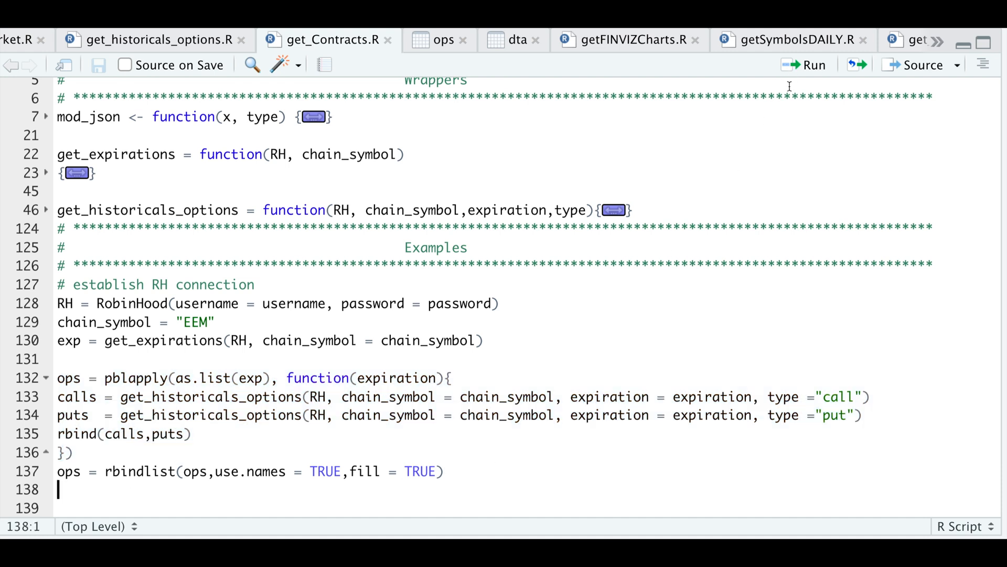
# Run the per-expiration loop and show the combined 1,904-row EEM ops data frame.
pyautogui.click(439, 39)
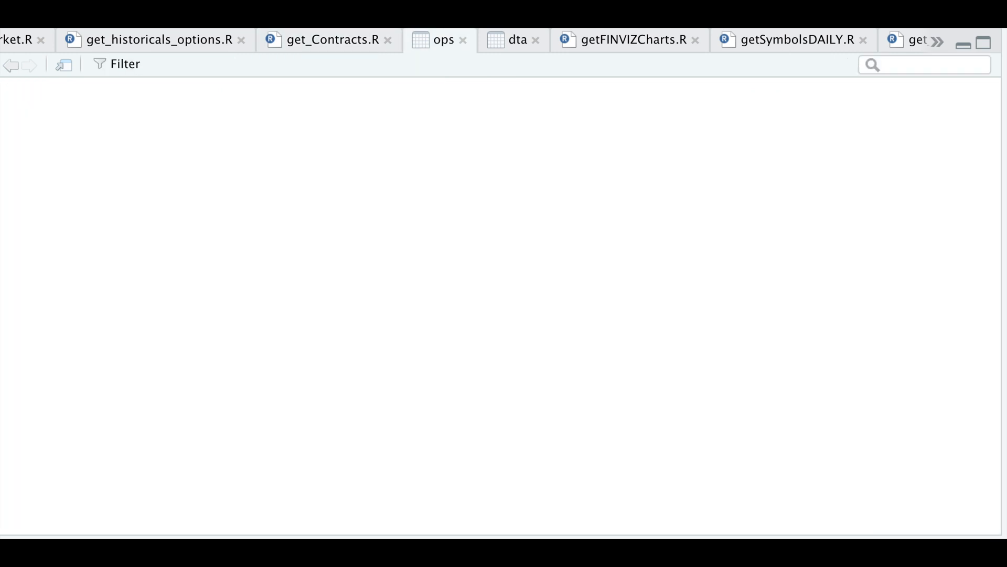
pyautogui.click(438, 39)
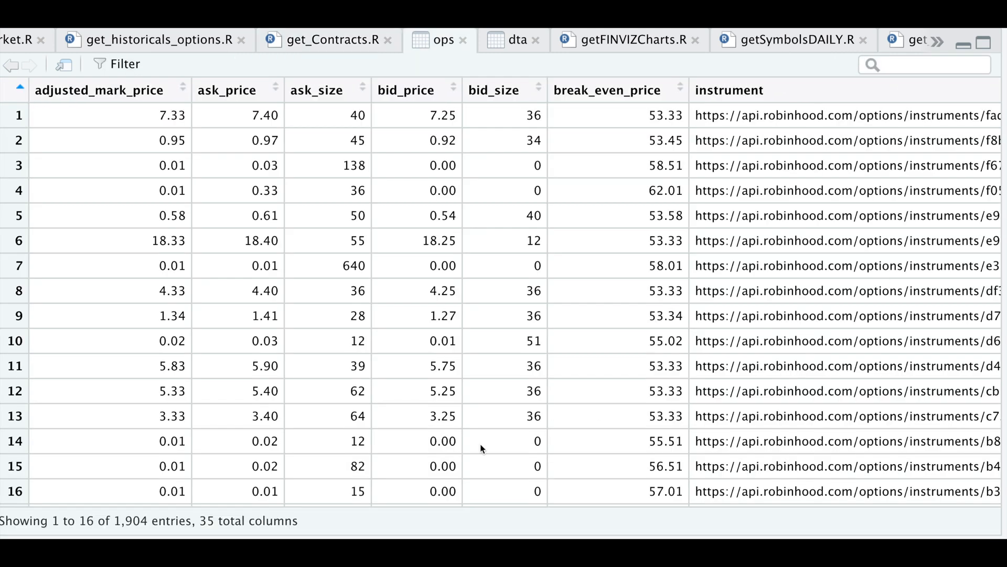
pyautogui.moveTo(141, 534)
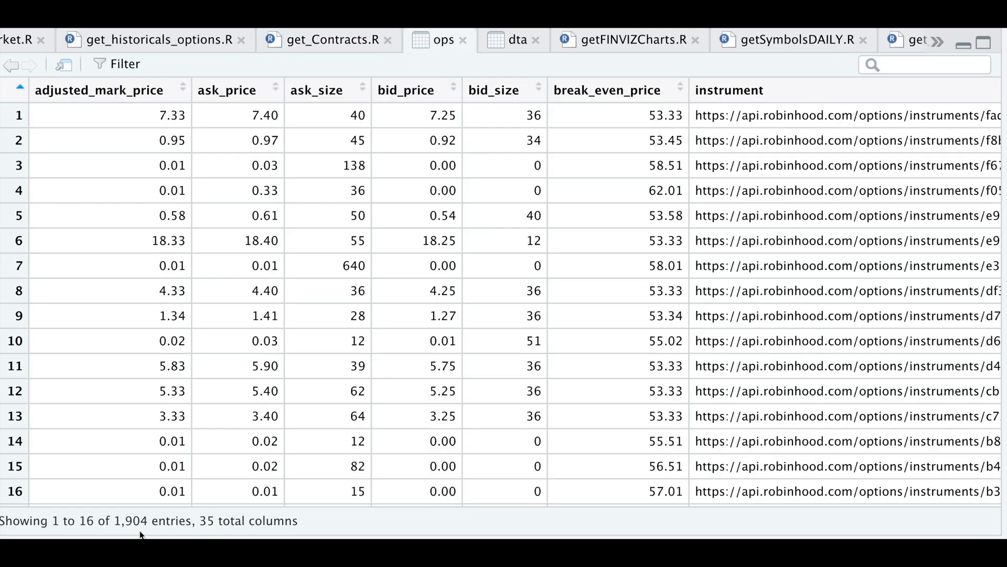